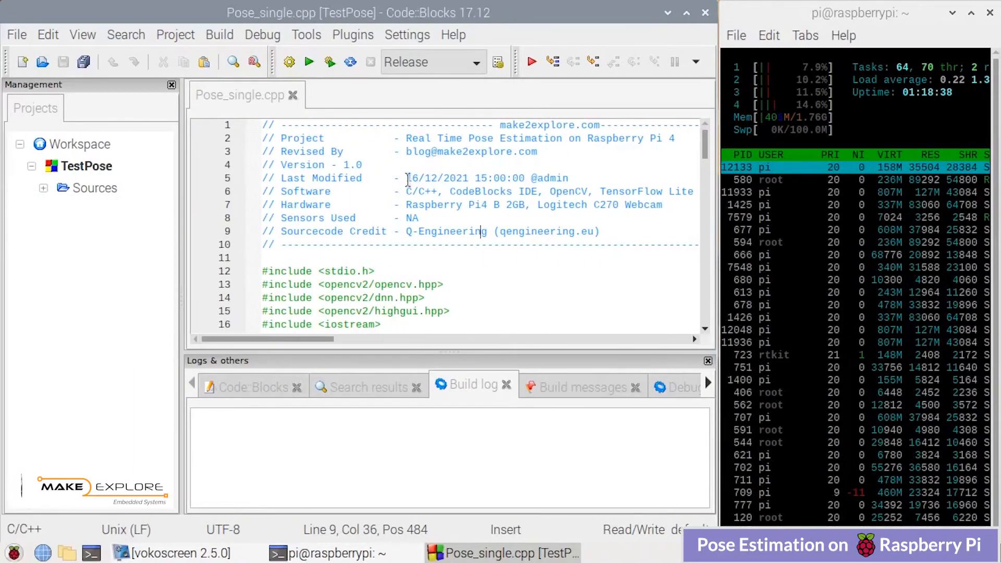
# Highlight the project title, description, software list (C/C++, OpenCV) and hardware line in the header.
pyautogui.doubleClick(302, 138)
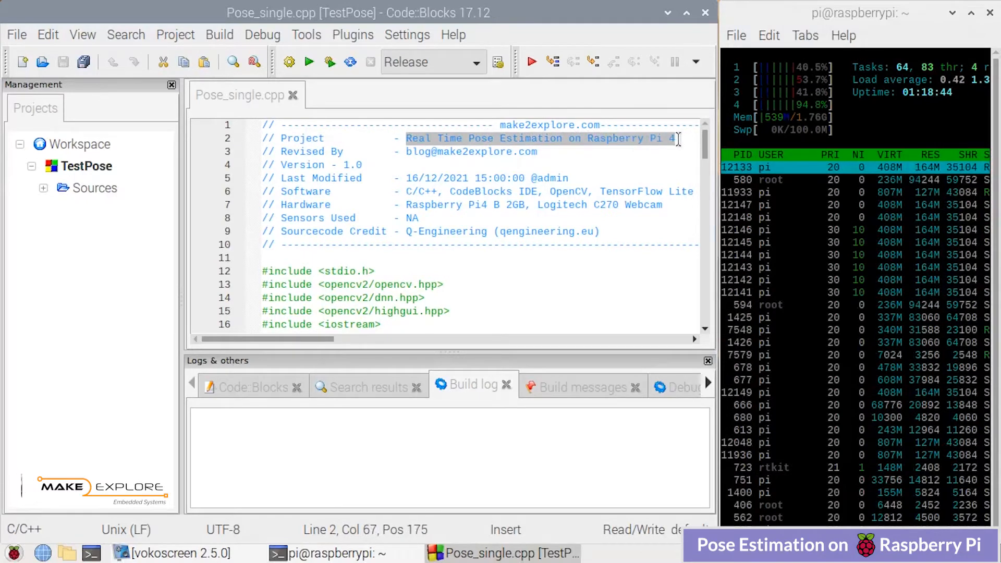
pyautogui.click(466, 138)
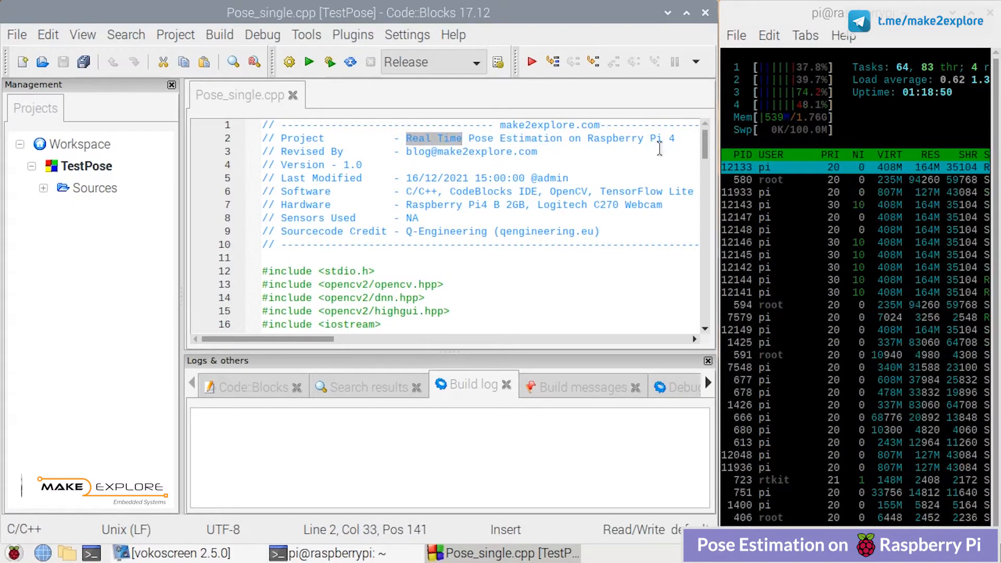
pyautogui.doubleClick(306, 191)
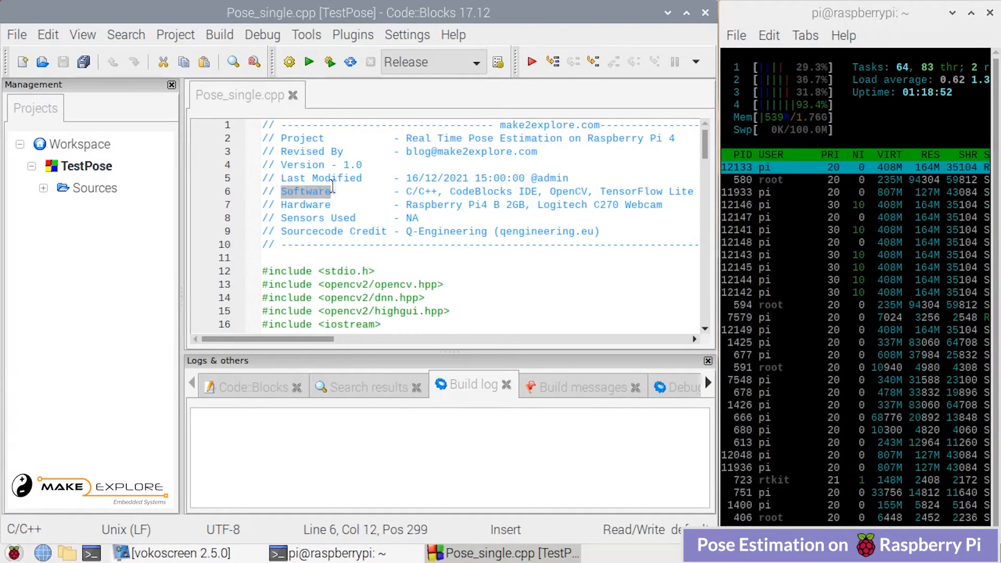
pyautogui.doubleClick(419, 192)
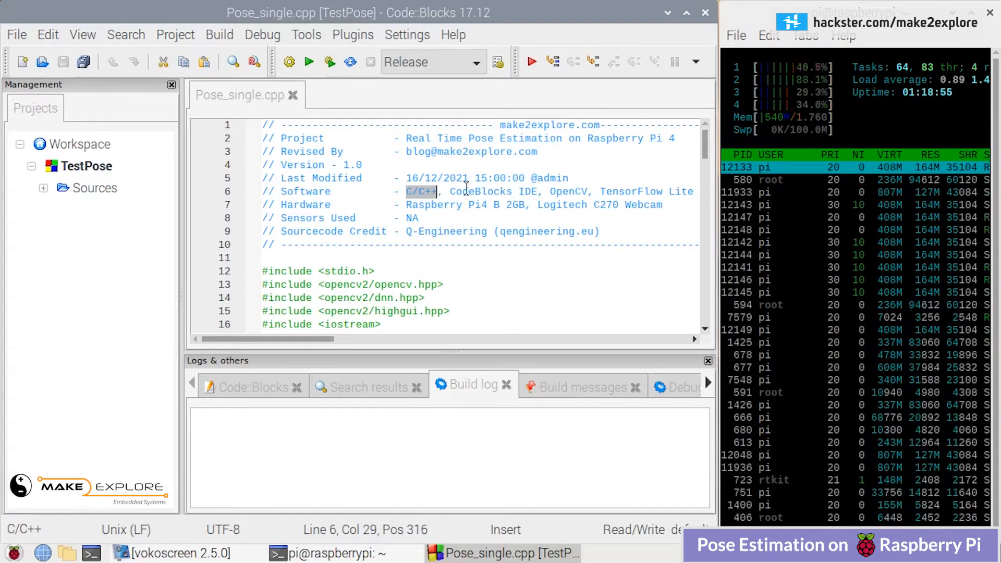
pyautogui.doubleClick(480, 192)
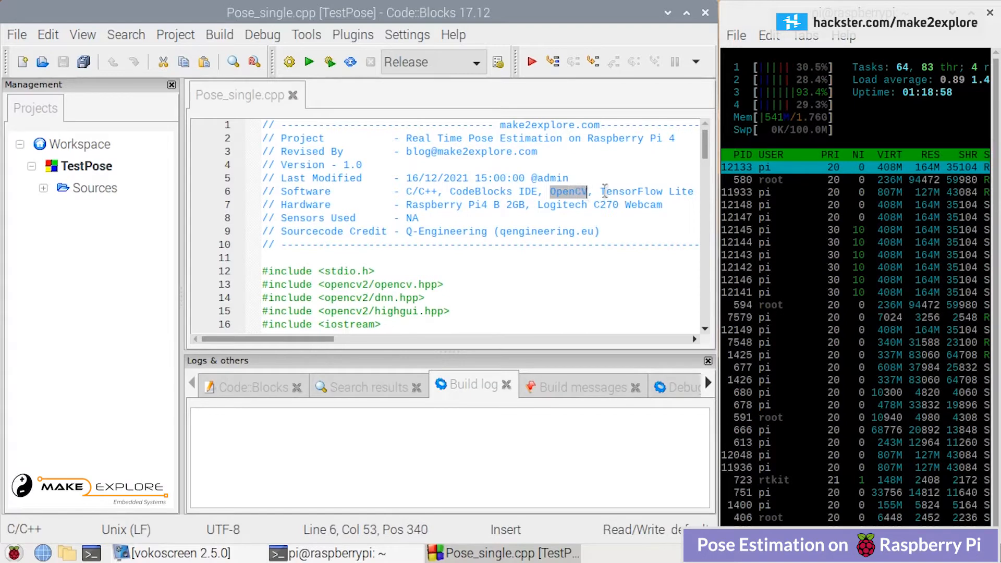
pyautogui.doubleClick(306, 205)
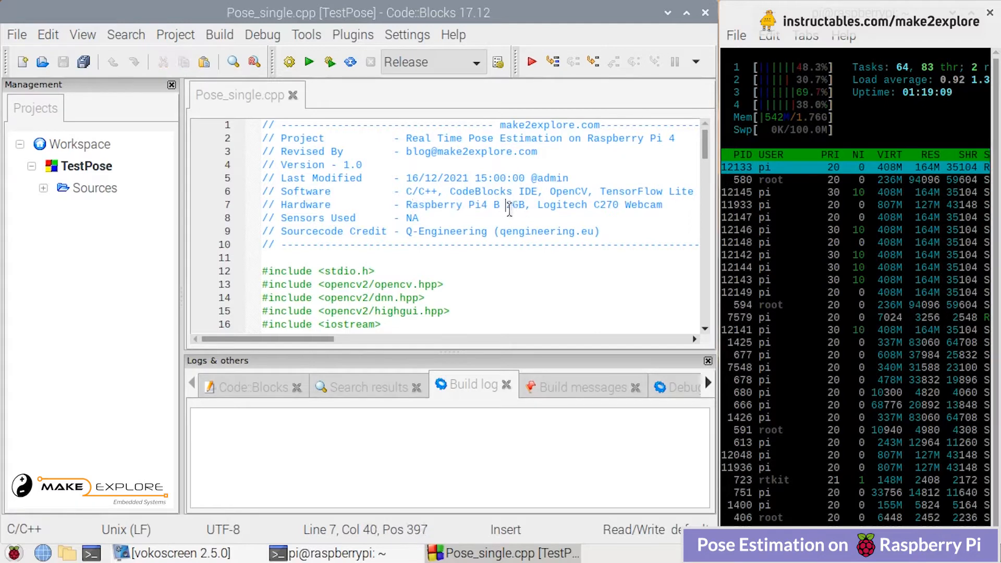
pyautogui.moveTo(537, 205); pyautogui.dragTo(636, 205)
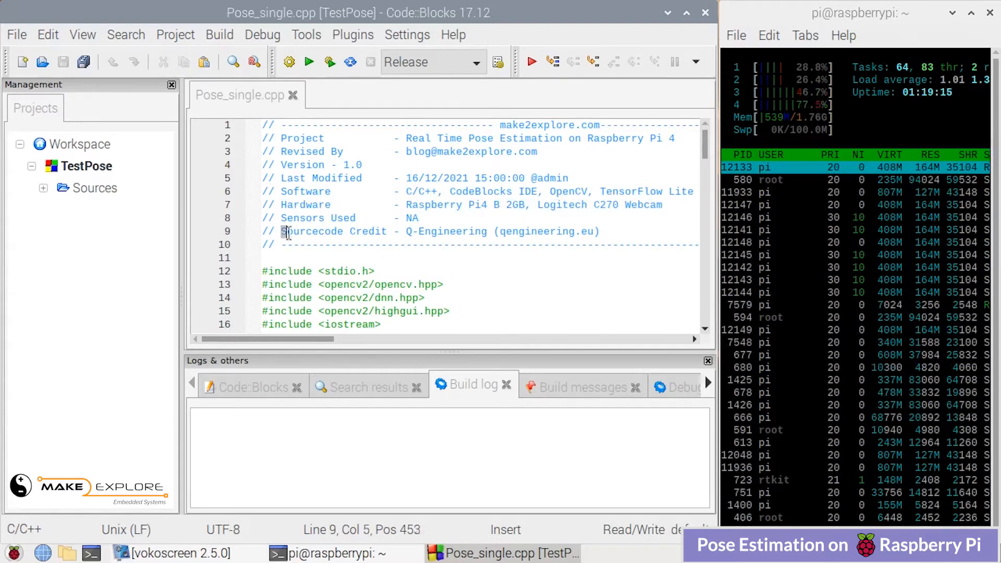
# Highlight the source code credit, the revised-by details and the block of include lines.
pyautogui.moveTo(282, 231); pyautogui.dragTo(386, 231)
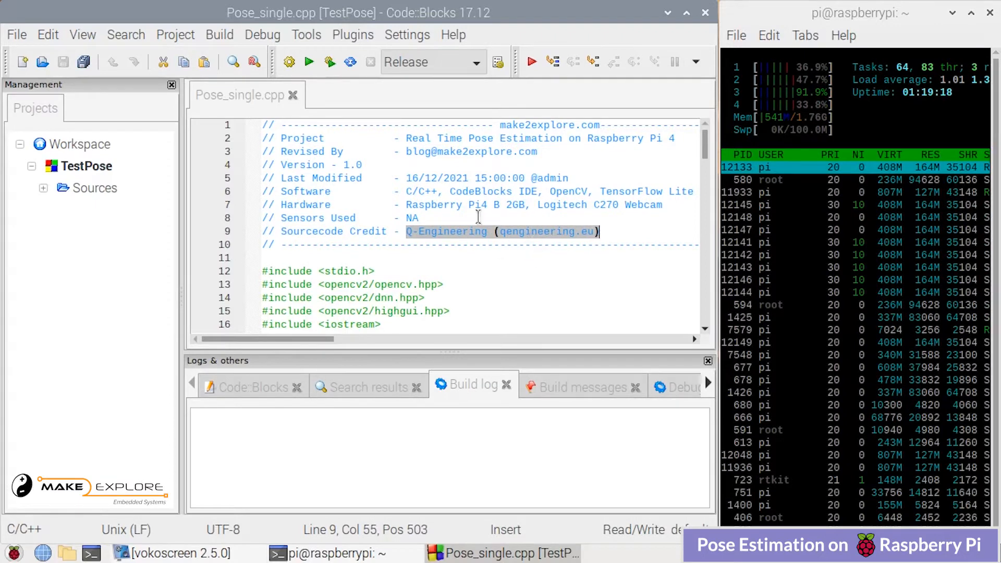
pyautogui.click(284, 152)
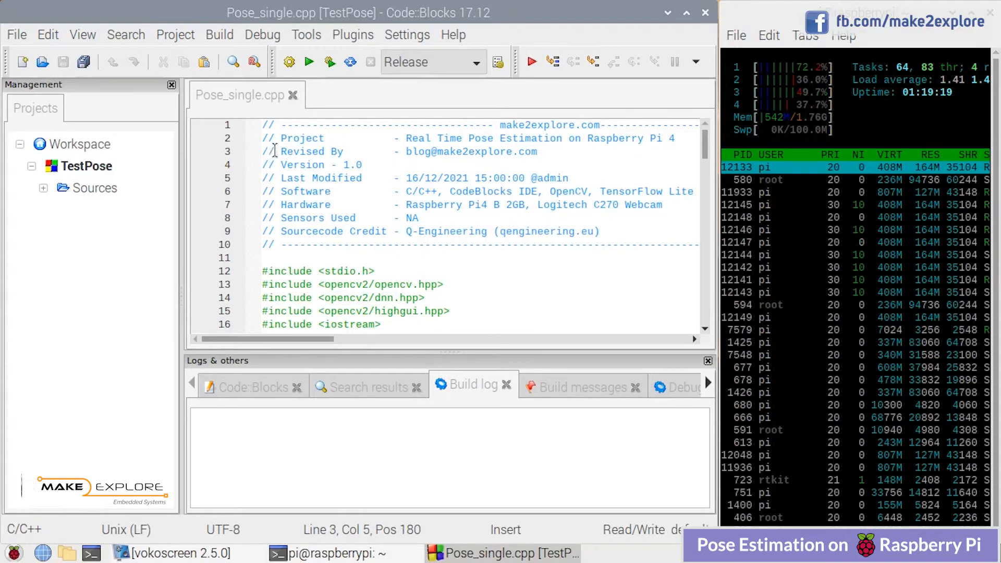
pyautogui.moveTo(262, 152); pyautogui.dragTo(518, 151)
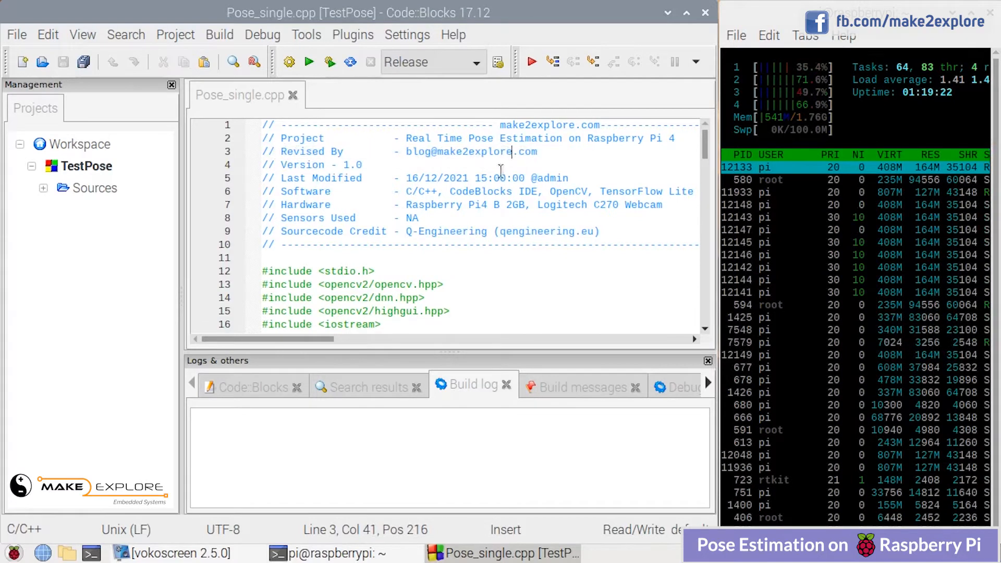
pyautogui.scroll(-3)
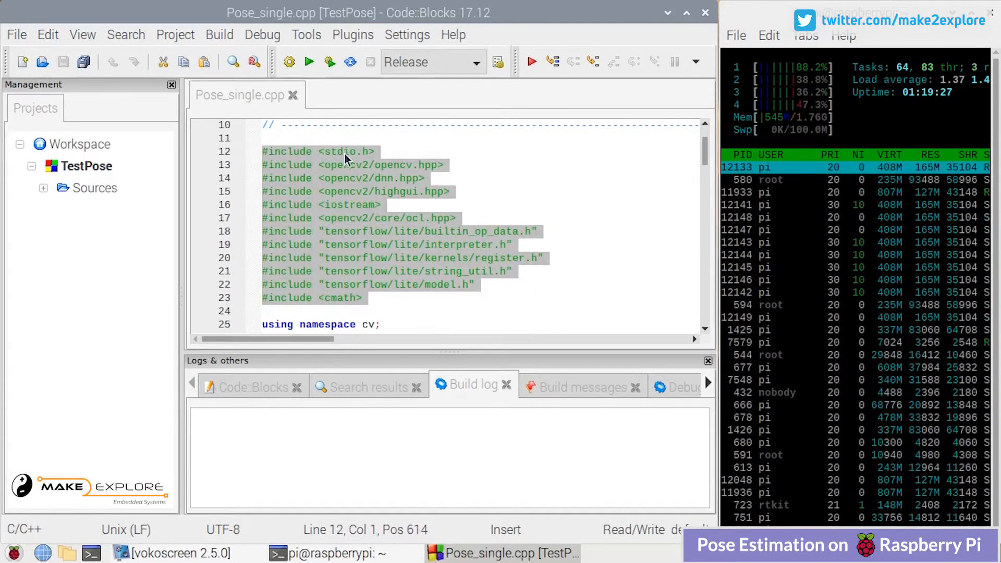
pyautogui.doubleClick(347, 164)
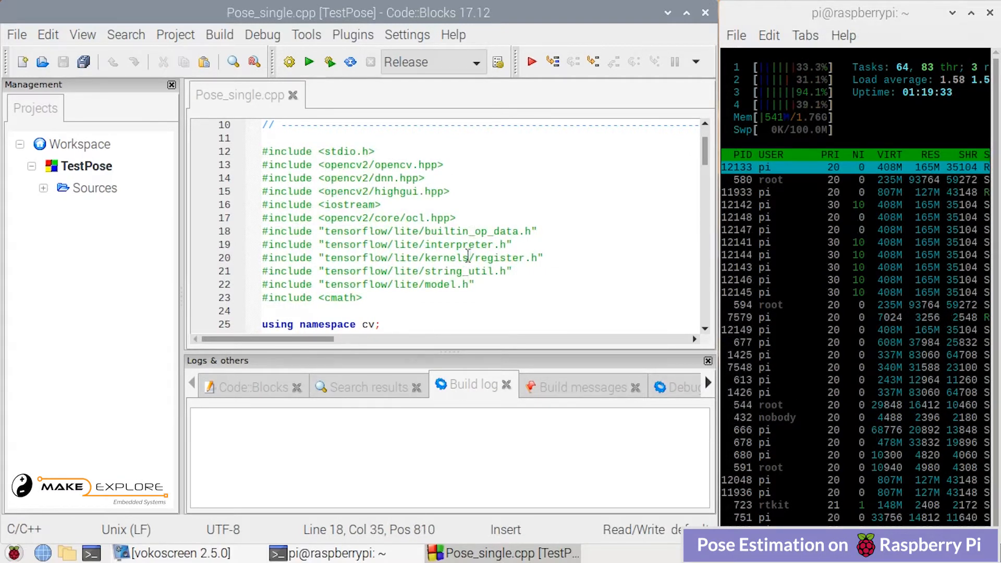
# Scroll down and highlight the detect_from_video function name and the PoseNet model file name.
pyautogui.scroll(-3)
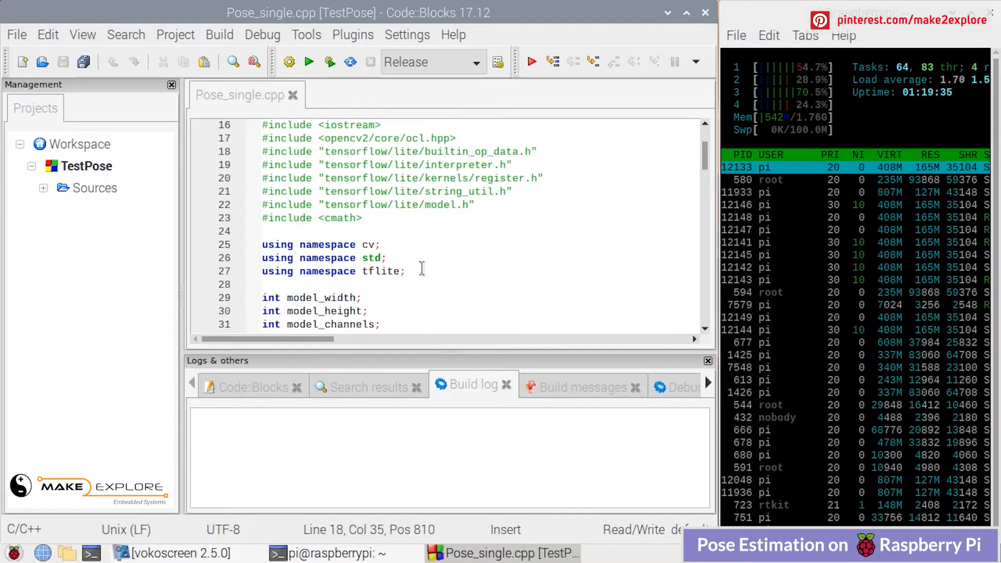
pyautogui.scroll(-3)
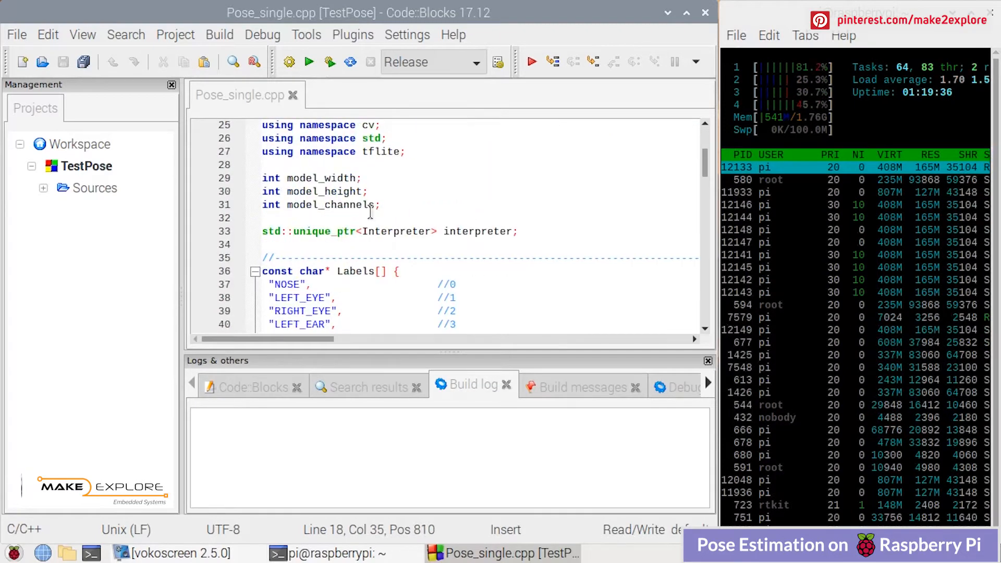
pyautogui.scroll(-3)
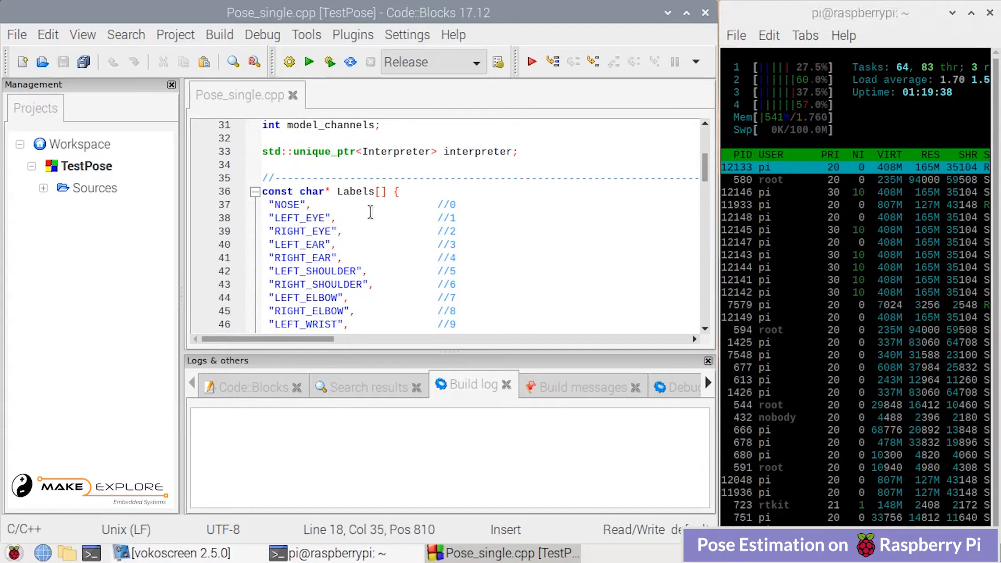
pyautogui.scroll(-3)
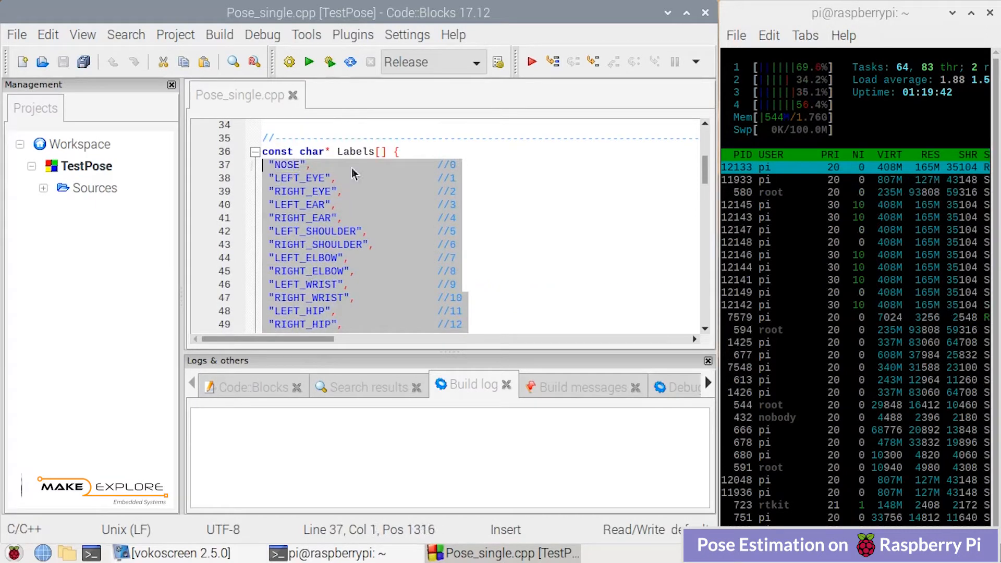
pyautogui.scroll(-3)
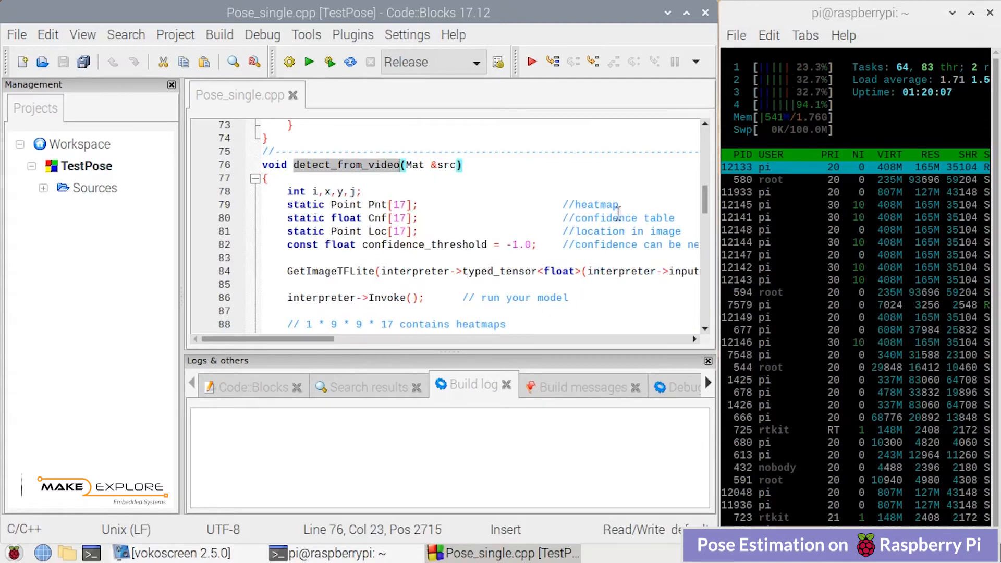
pyautogui.doubleClick(606, 218)
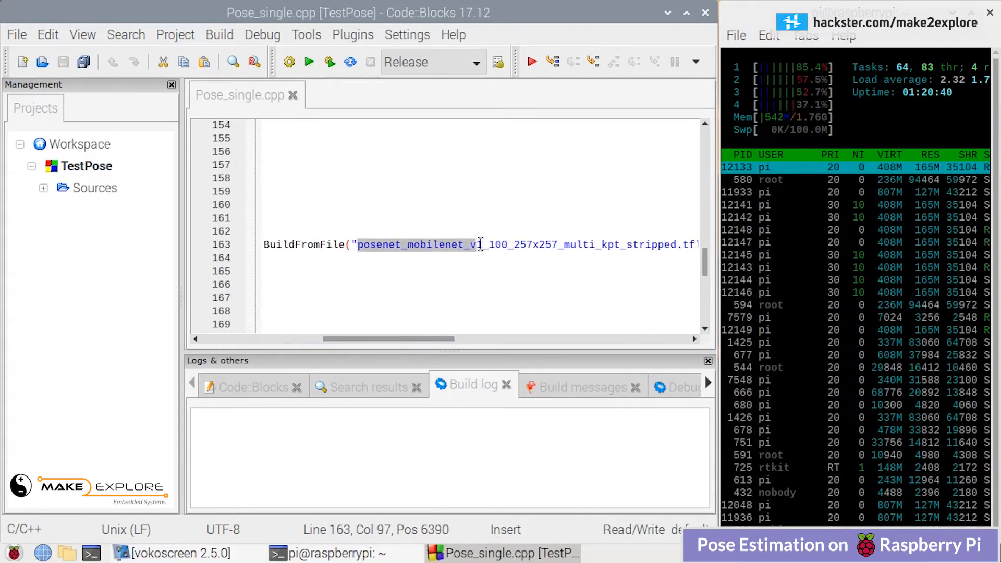
pyautogui.moveTo(388, 338); pyautogui.dragTo(457, 338)
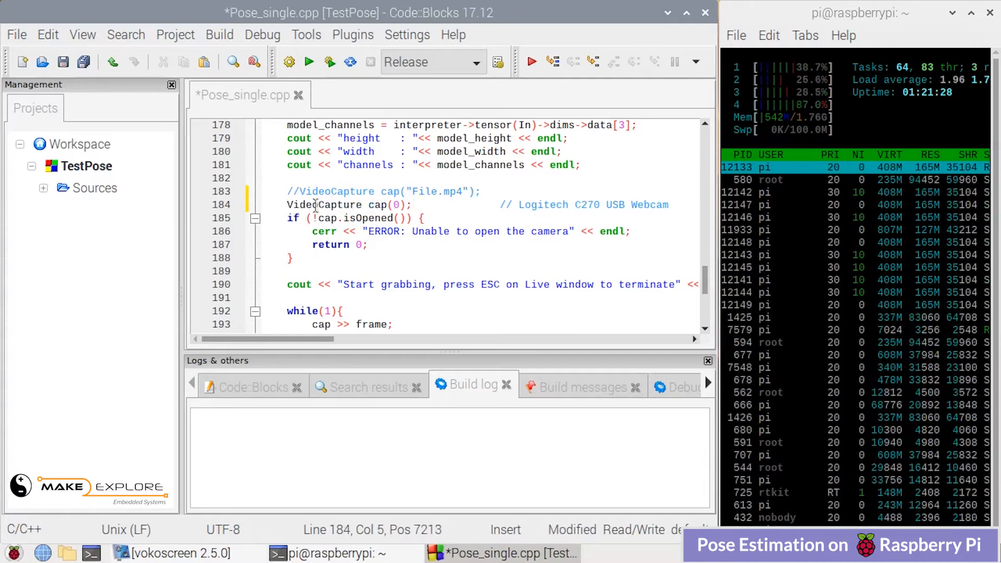
# Point out the webcam capture line and its Logitech C270 USB Webcam comment.
pyautogui.click(404, 218)
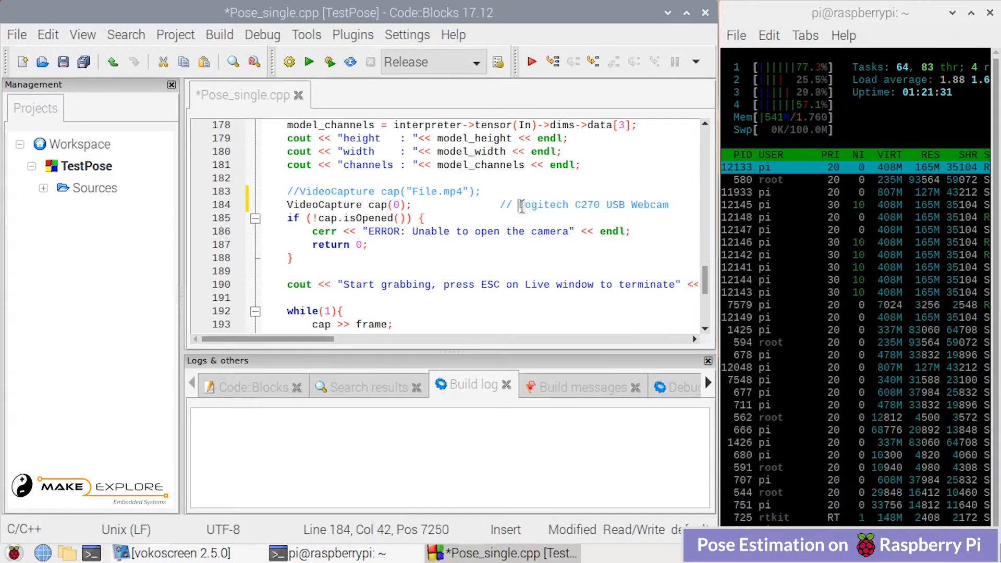
pyautogui.moveTo(520, 205); pyautogui.dragTo(669, 205)
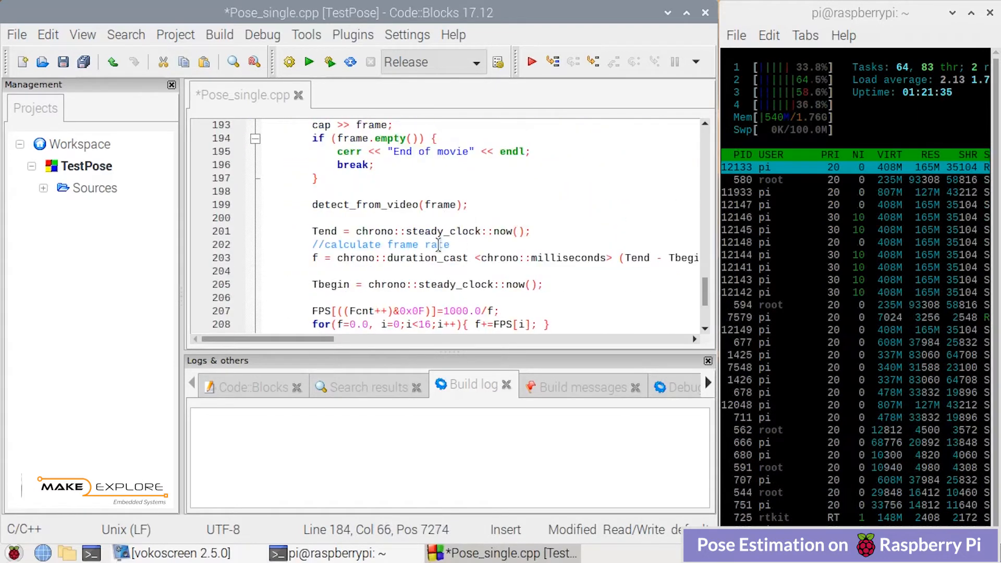
pyautogui.scroll(-3)
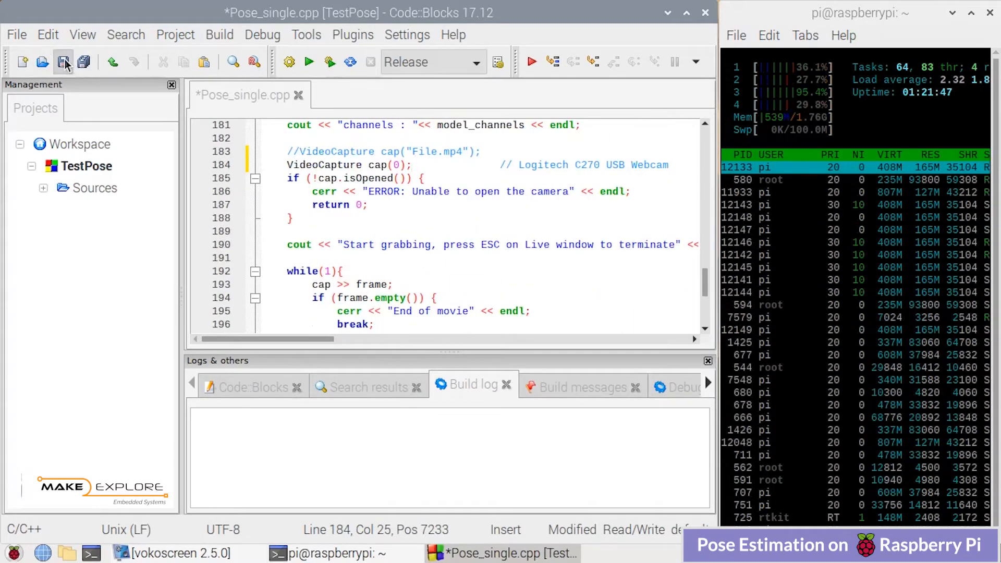
# Save Pose_single.cpp, build it with 0 errors and 0 warnings, and run TestPose.
pyautogui.click(63, 62)
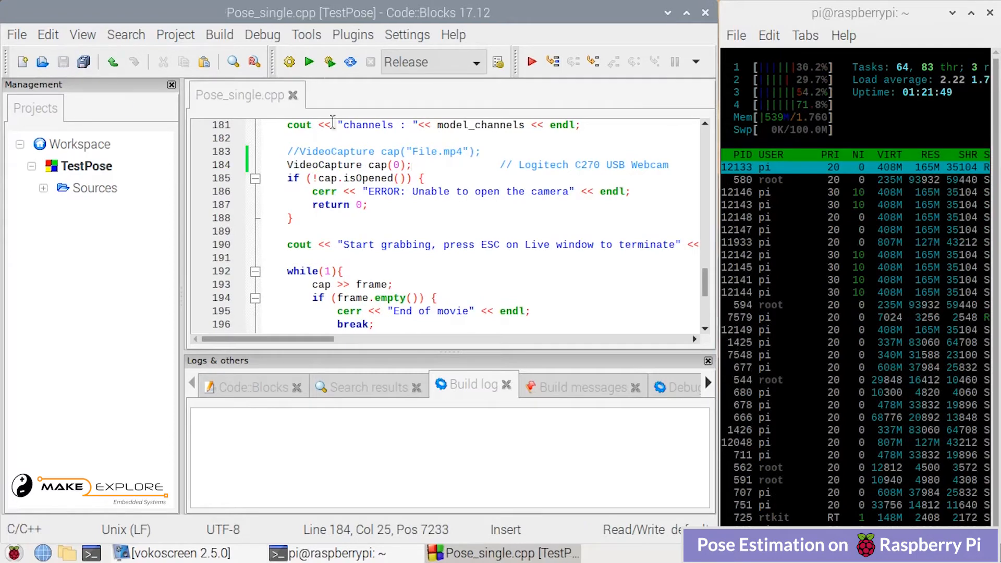
pyautogui.moveTo(288, 62)
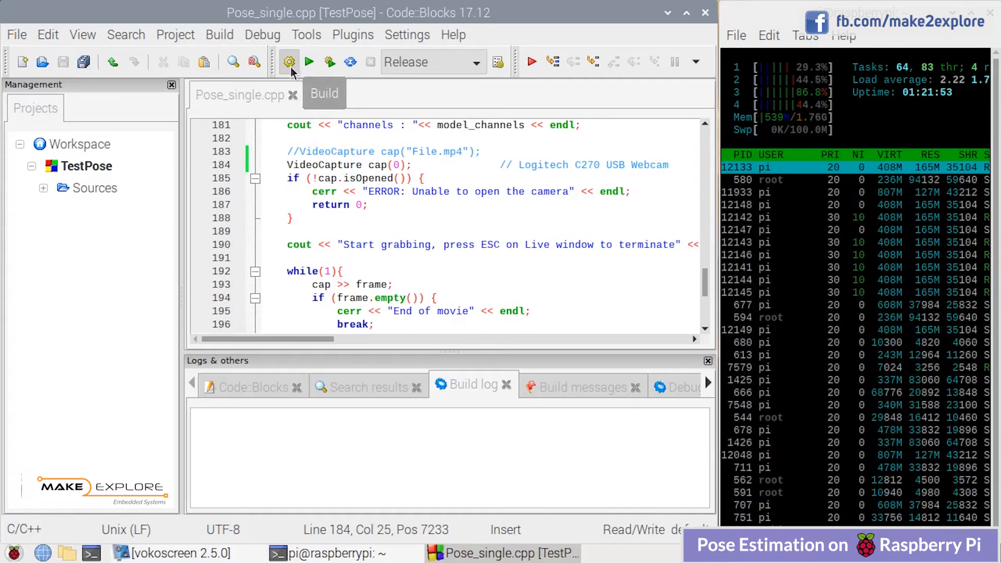
pyautogui.click(289, 62)
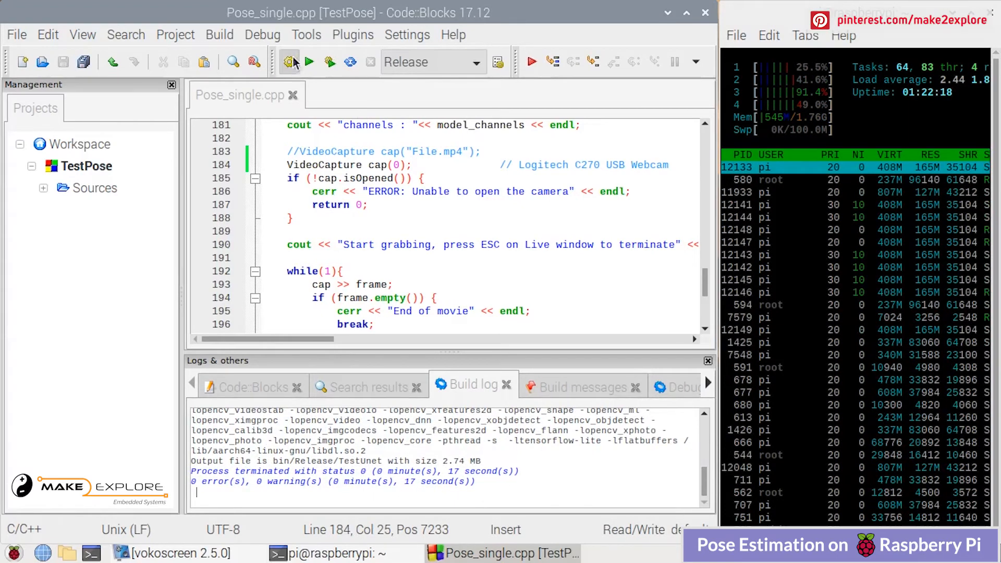
pyautogui.moveTo(309, 62)
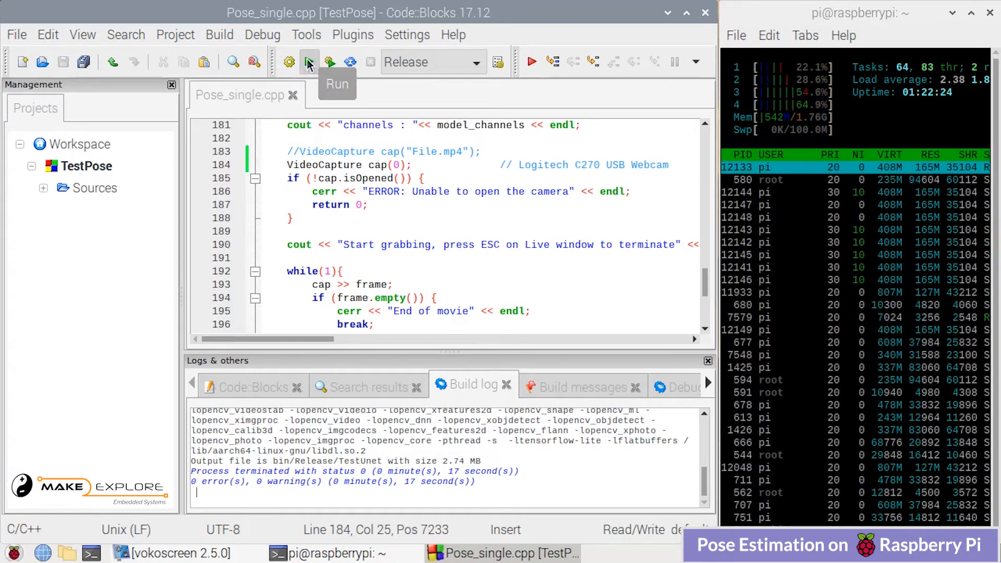
pyautogui.click(309, 62)
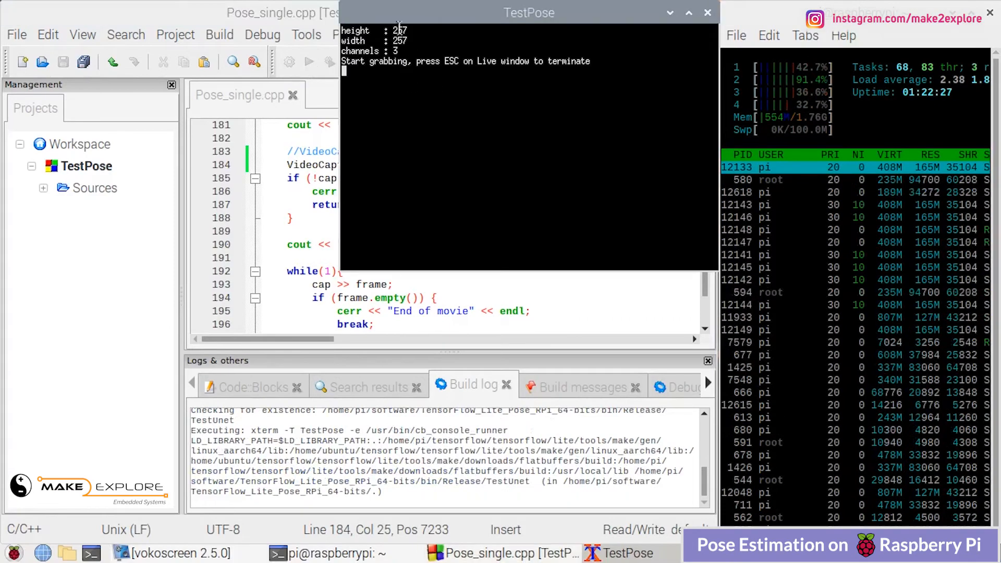